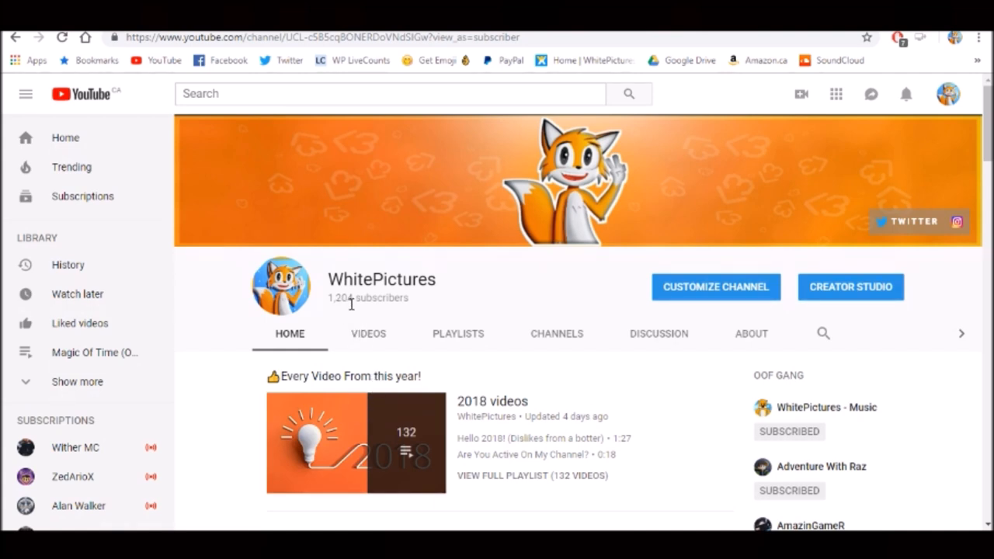
double_click(379, 298)
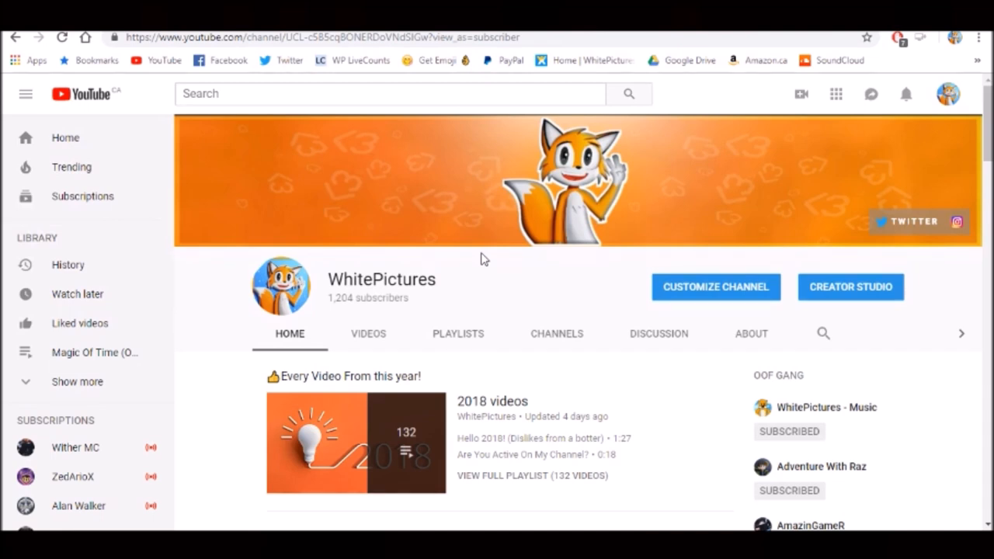
mouse_move(486, 276)
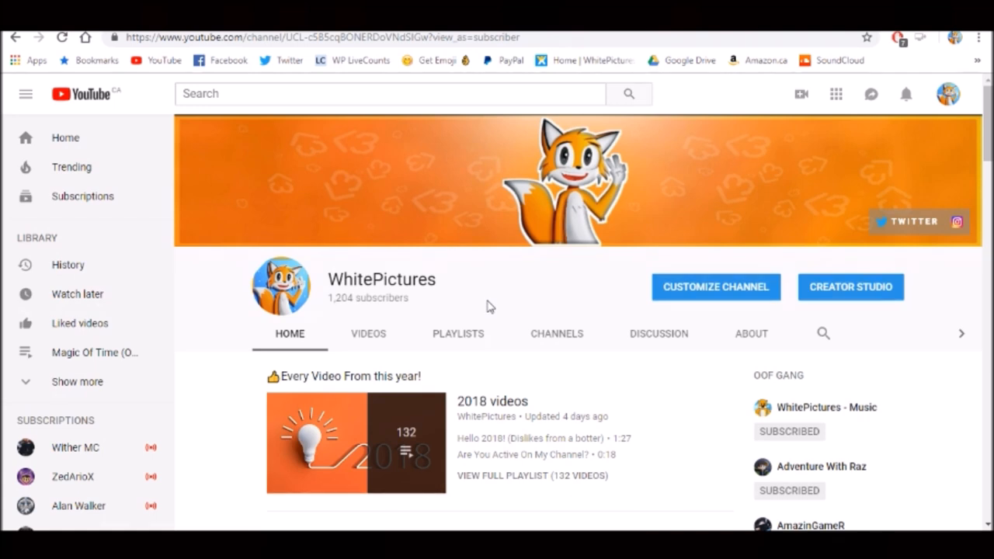
mouse_move(497, 322)
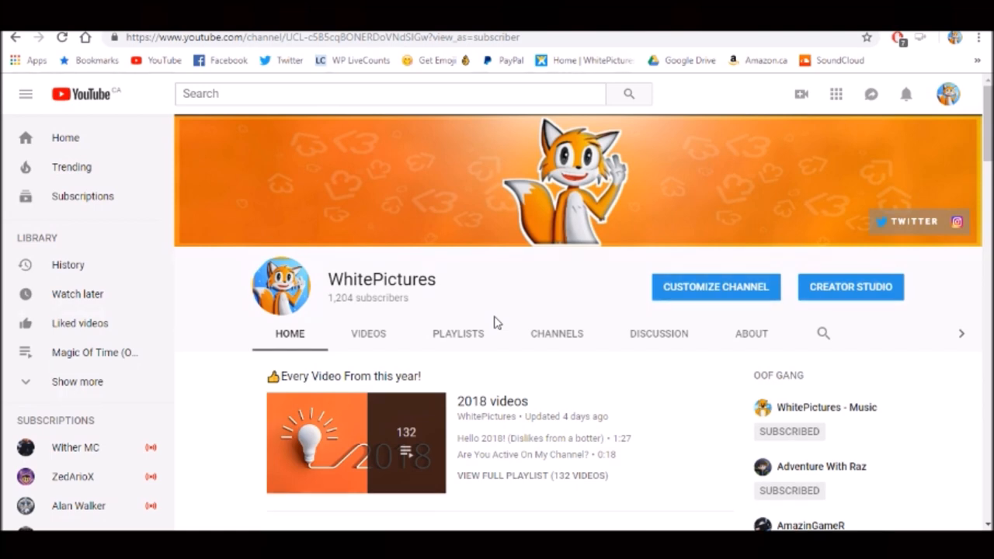
mouse_move(476, 324)
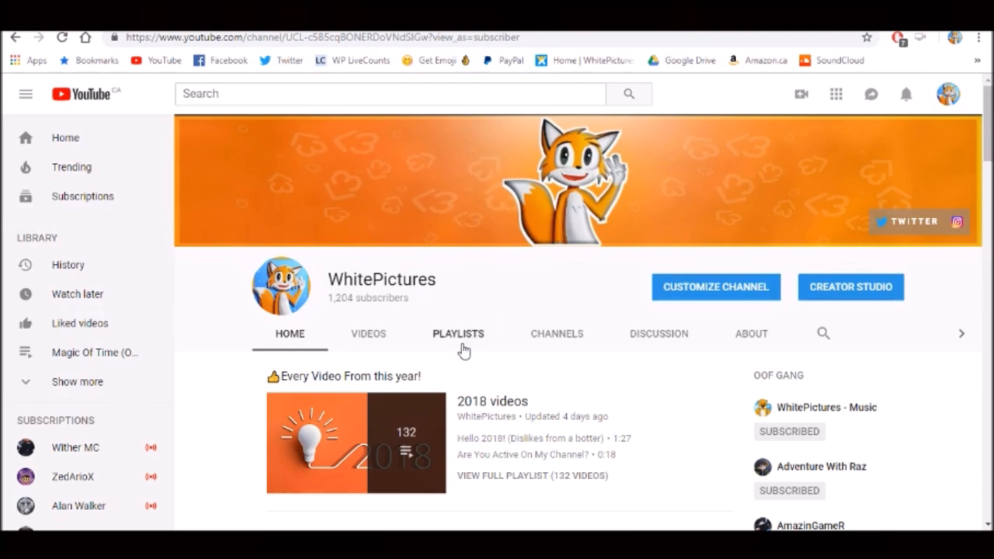
mouse_move(470, 277)
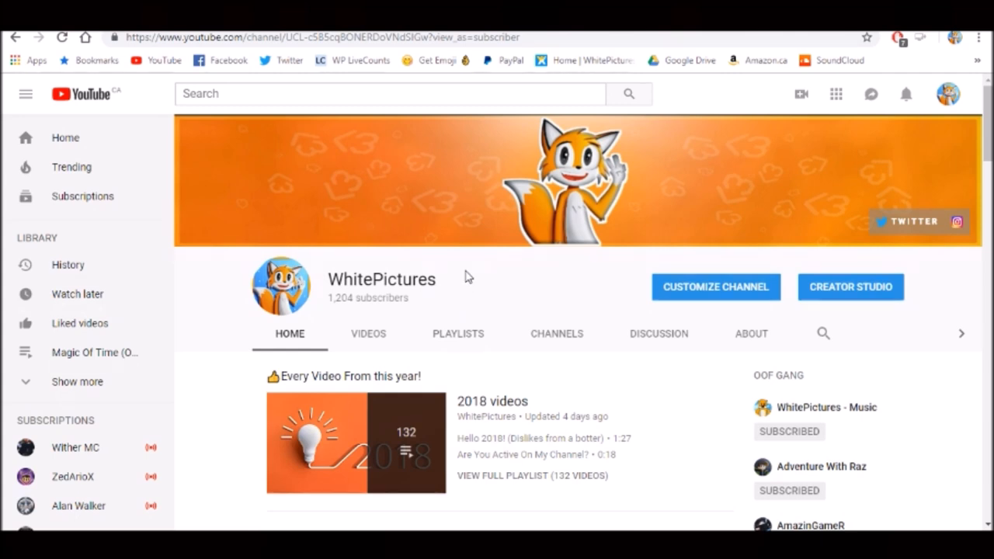
mouse_move(686, 187)
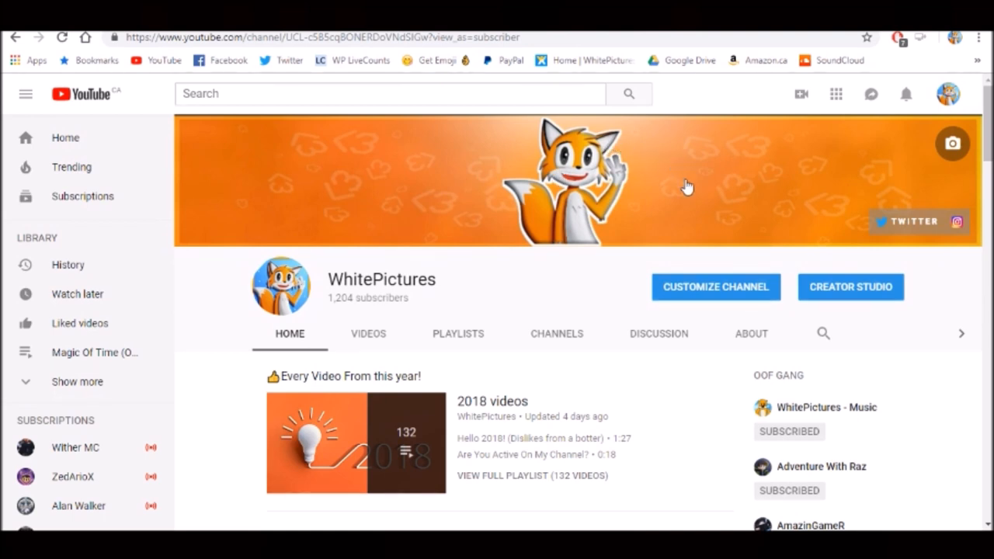
mouse_move(655, 272)
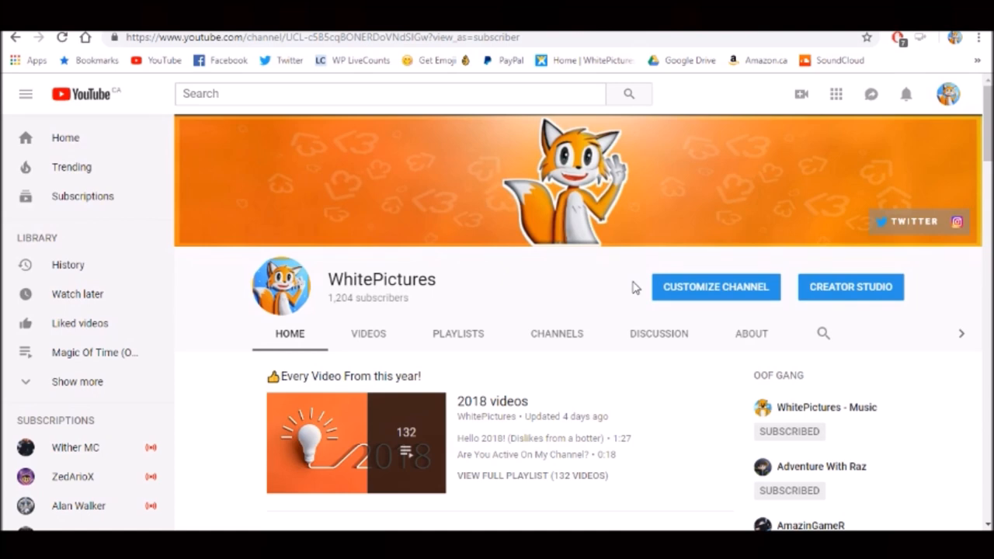
mouse_move(636, 297)
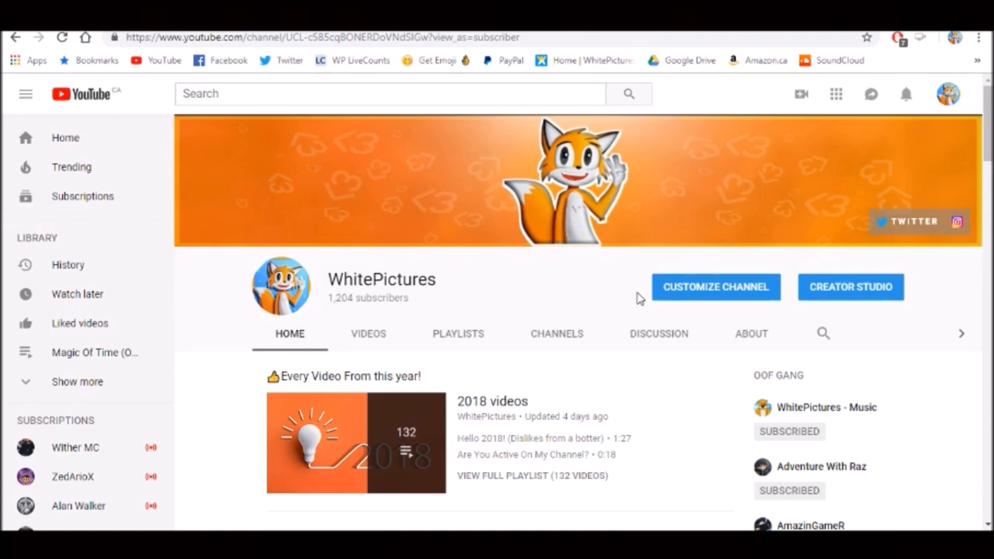